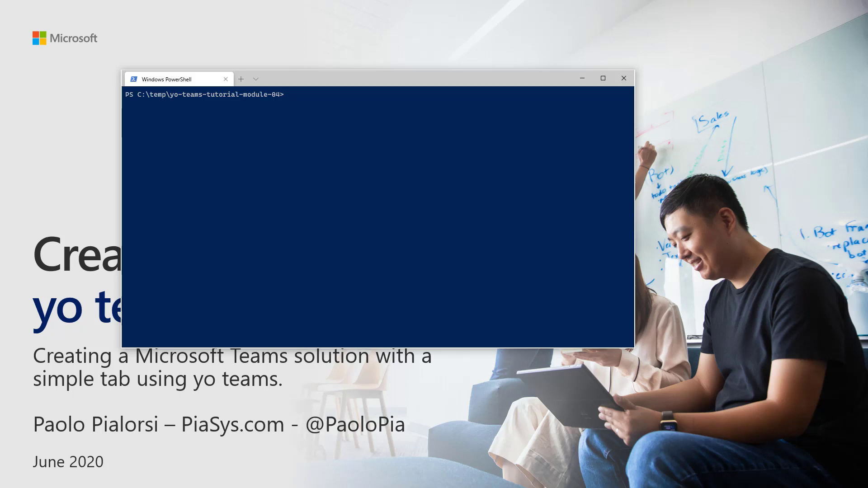
# Run yo teams, accepting default project details, manifest v1.5, and a blank partner id.
pyautogui.write('yo tem')
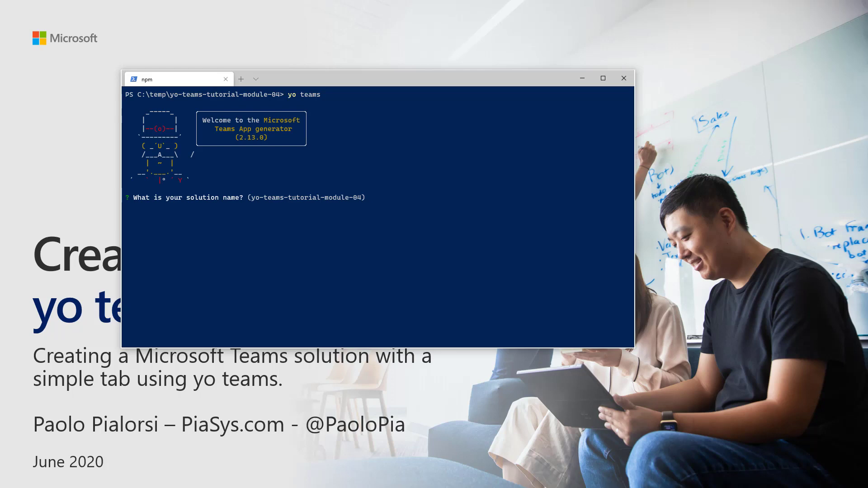
pyautogui.press('enter')
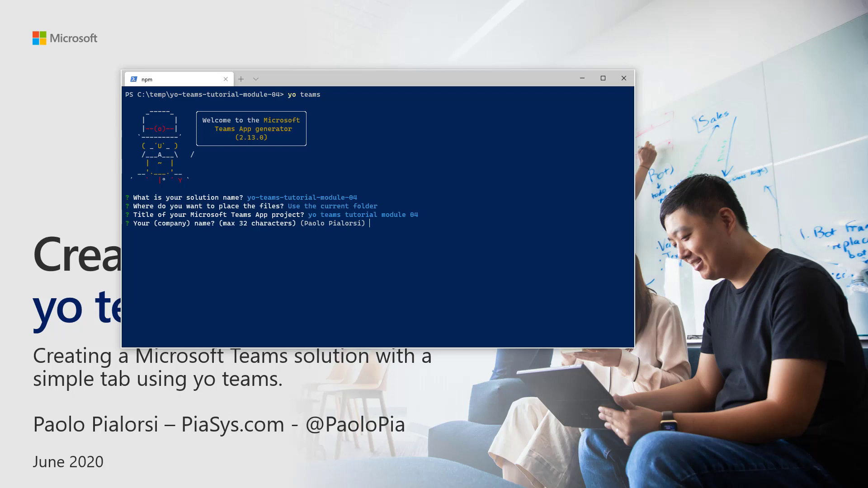
pyautogui.press('enter')
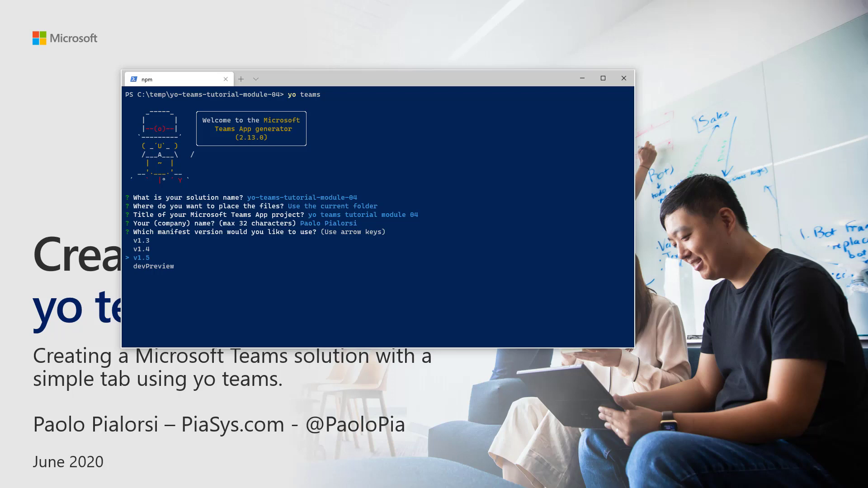
pyautogui.press('enter')
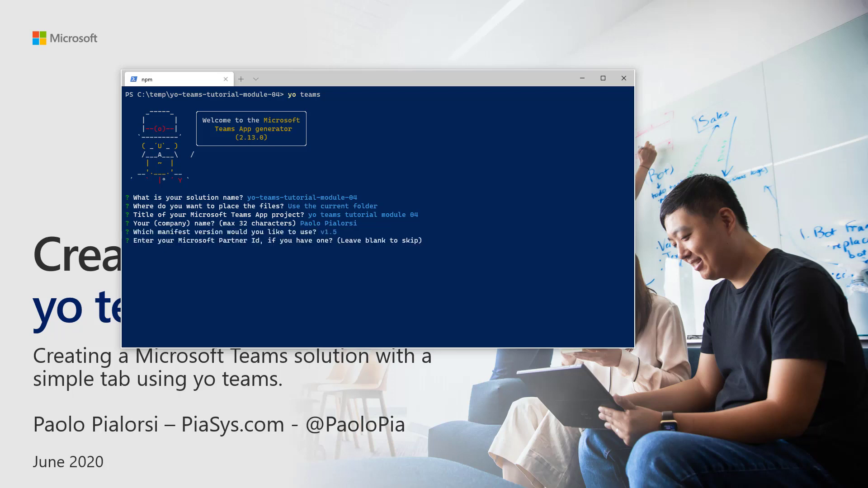
pyautogui.press('enter')
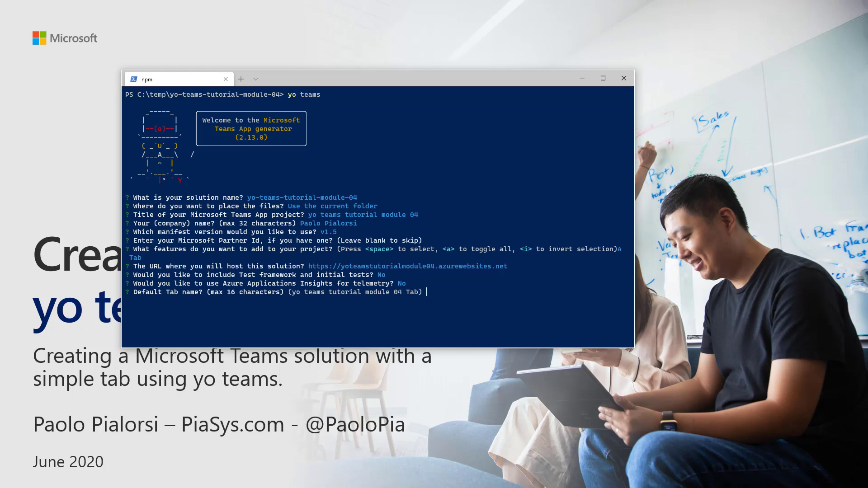
# Name the tab YoTeamsTab, scope it to a team, and decline SharePoint availability.
pyautogui.write('Y')
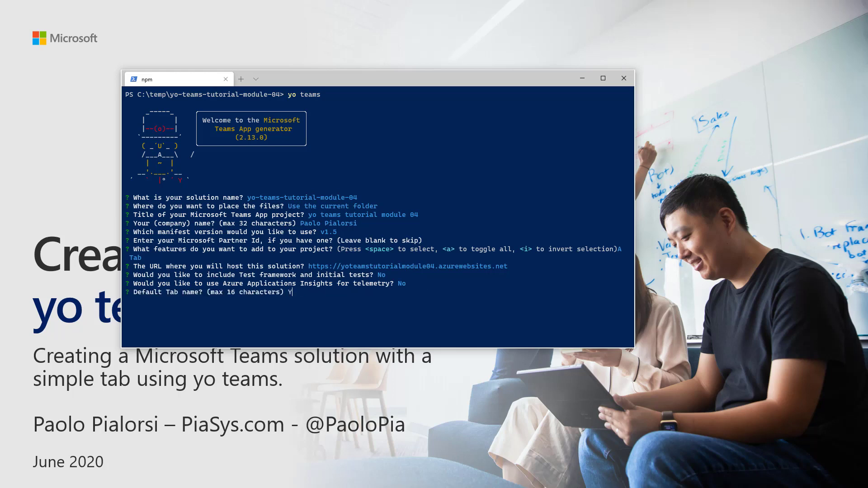
pyautogui.write('YoTeams')
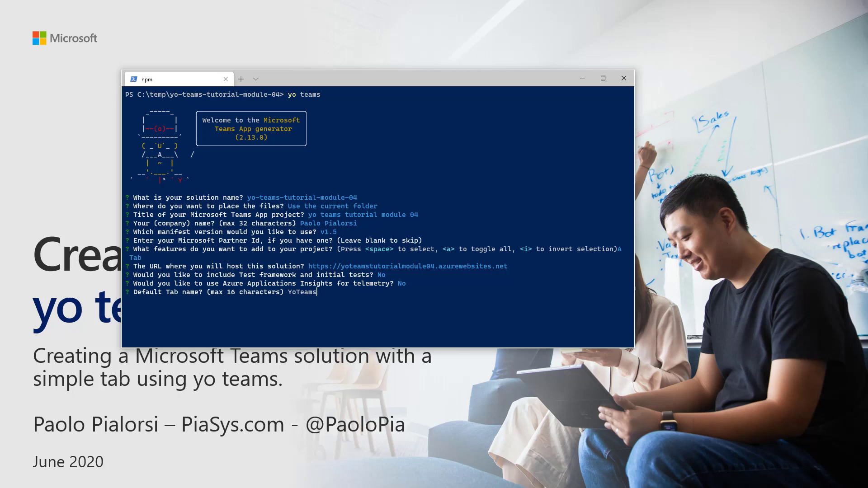
pyautogui.write('Tab')
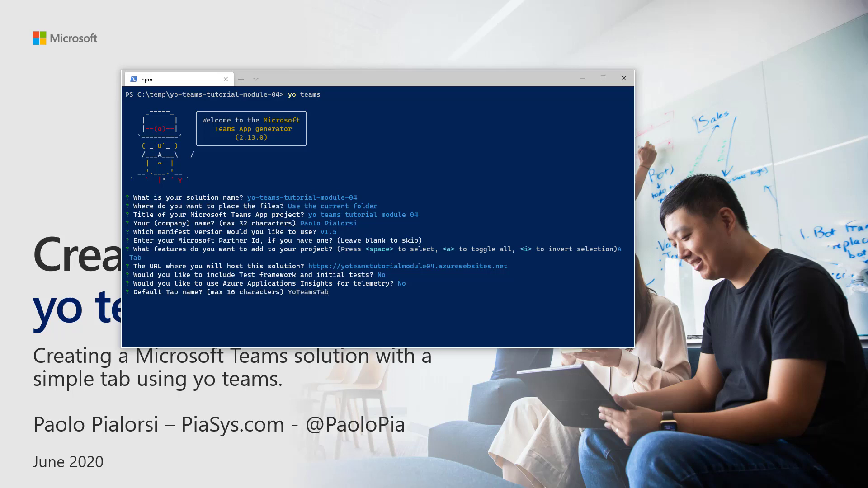
pyautogui.press('enter')
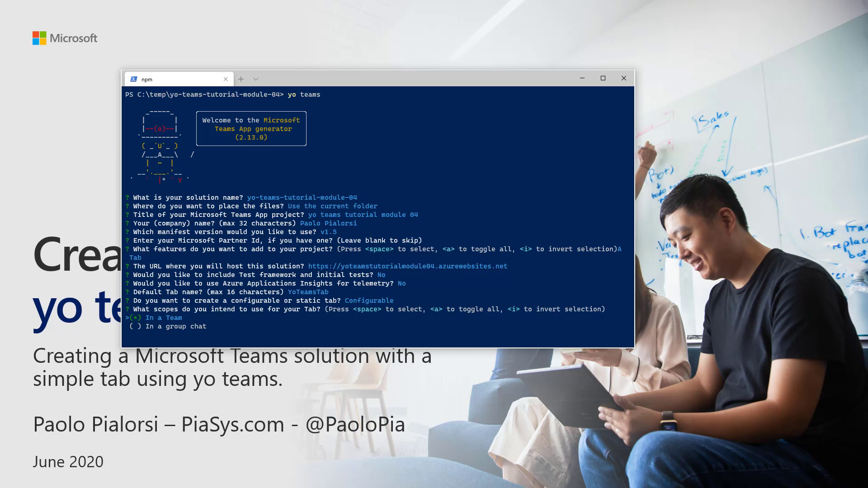
pyautogui.press('enter')
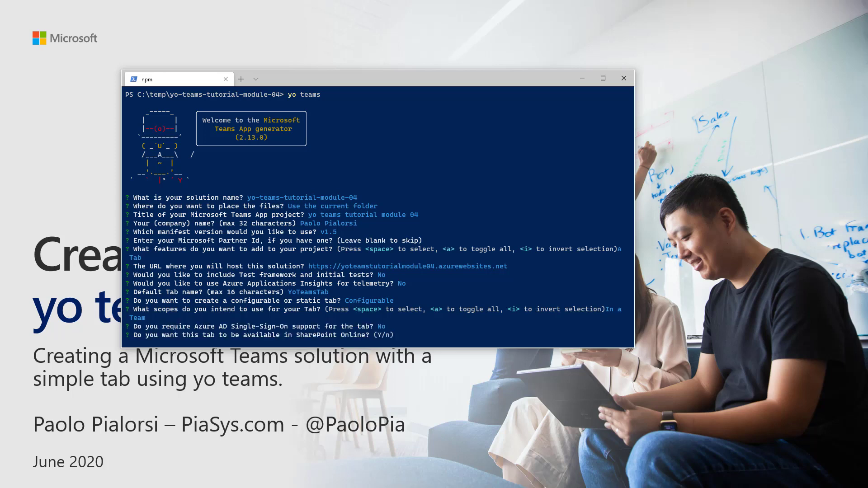
pyautogui.write('n')
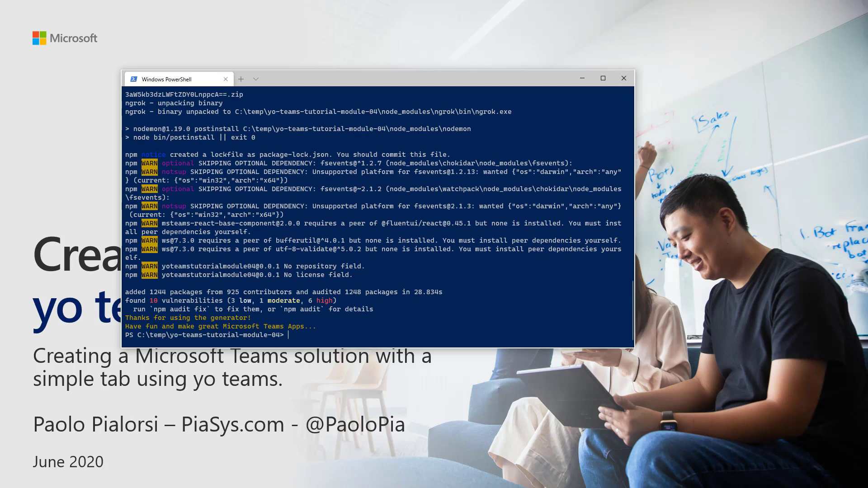
# Open the generated yo-teams-tutorial-module-04 folder in VS Code with code.
pyautogui.write('code .')
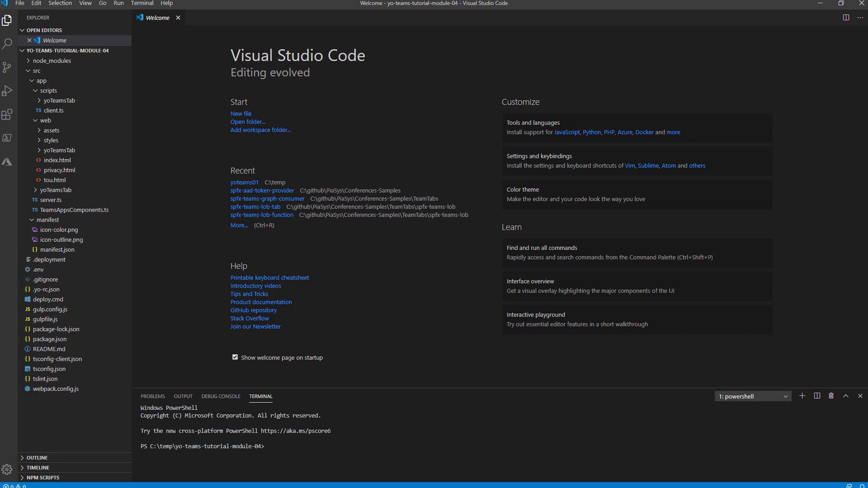
pyautogui.moveTo(183, 126)
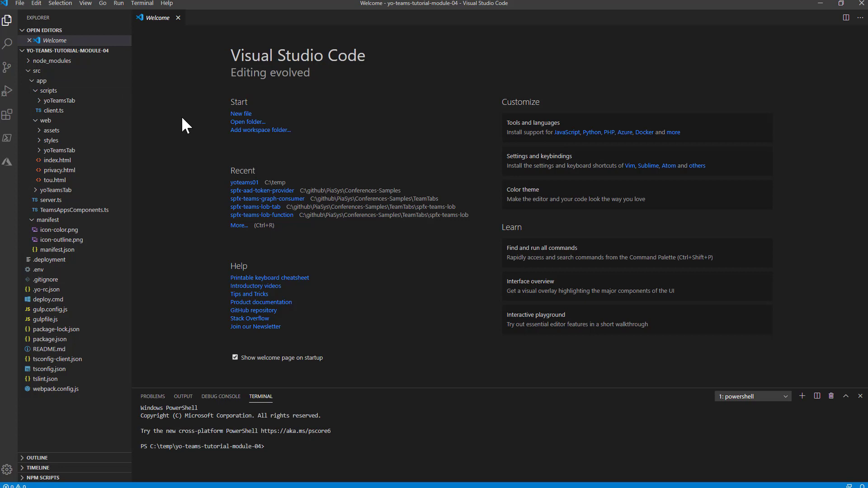
pyautogui.moveTo(47, 80)
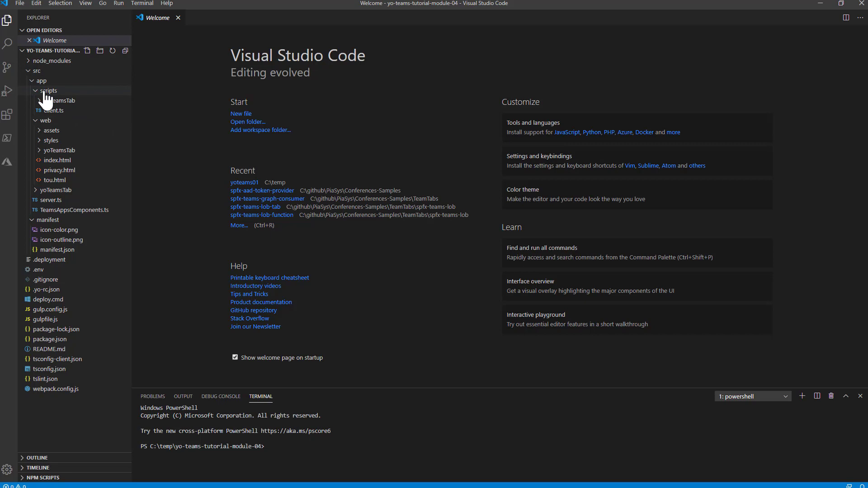
# Expand the yoTeamsTab scripts folder and open YoTeamsTab.tsx in the editor.
pyautogui.click(49, 91)
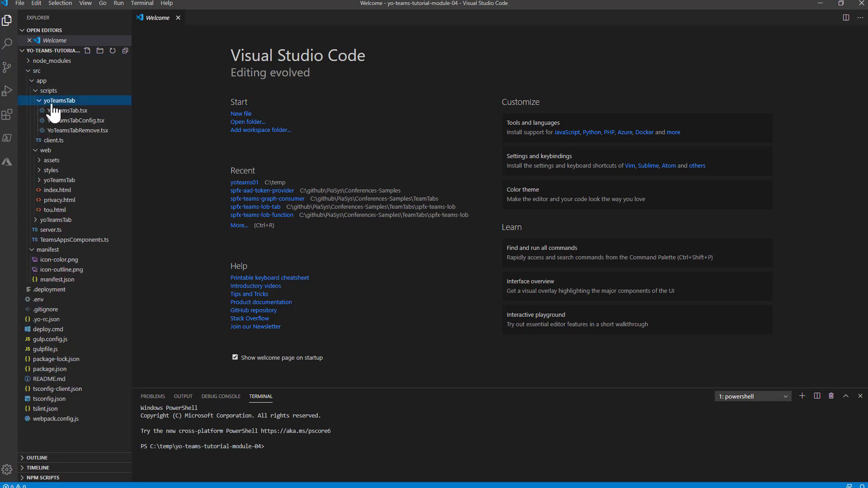
pyautogui.moveTo(58, 109)
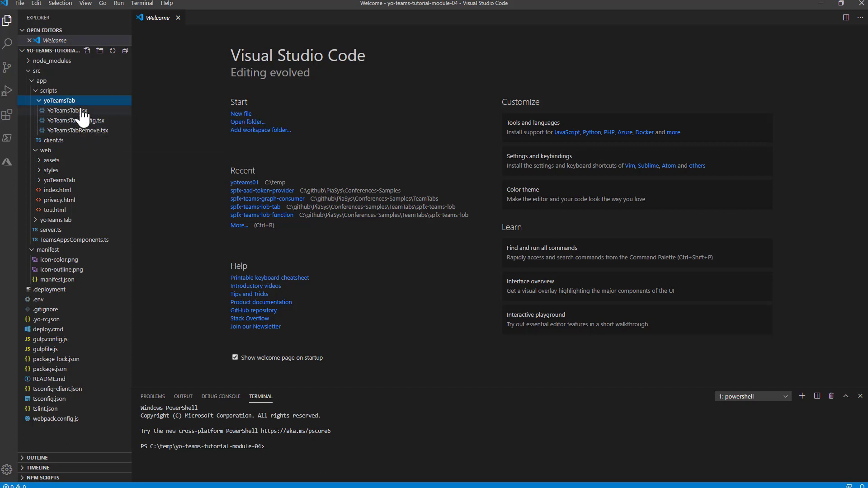
pyautogui.doubleClick(62, 111)
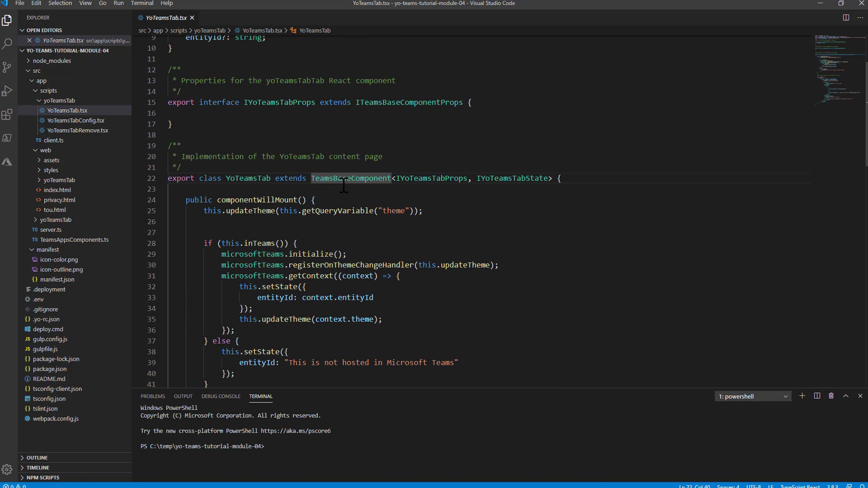
pyautogui.moveTo(350, 211)
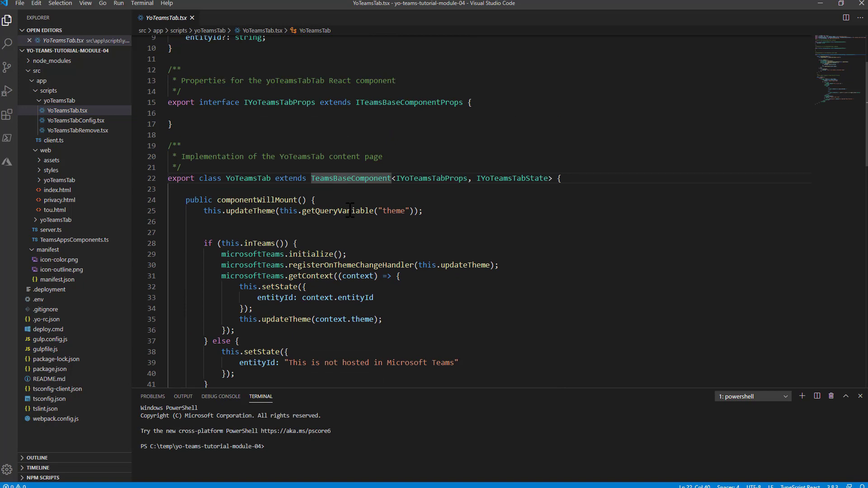
pyautogui.scroll(-3)
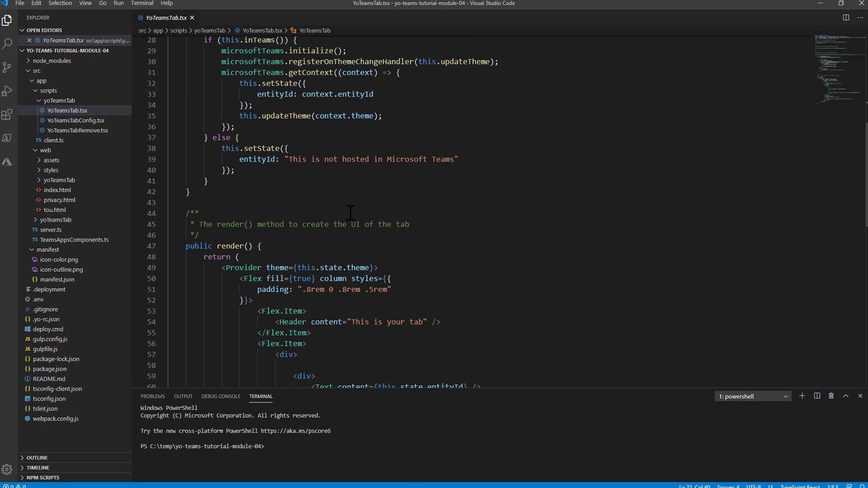
pyautogui.scroll(-3)
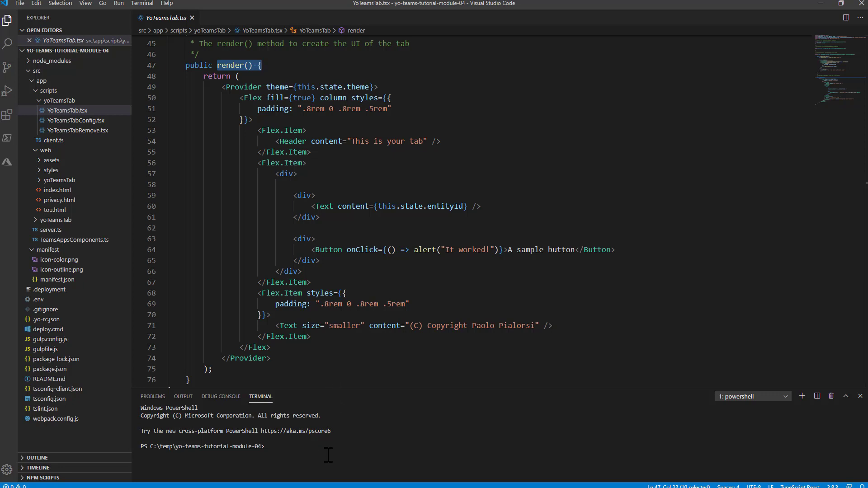
# Run gulp ngrok-serve in the integrated terminal to serve the tab through ngrok.
pyautogui.write('gulp')
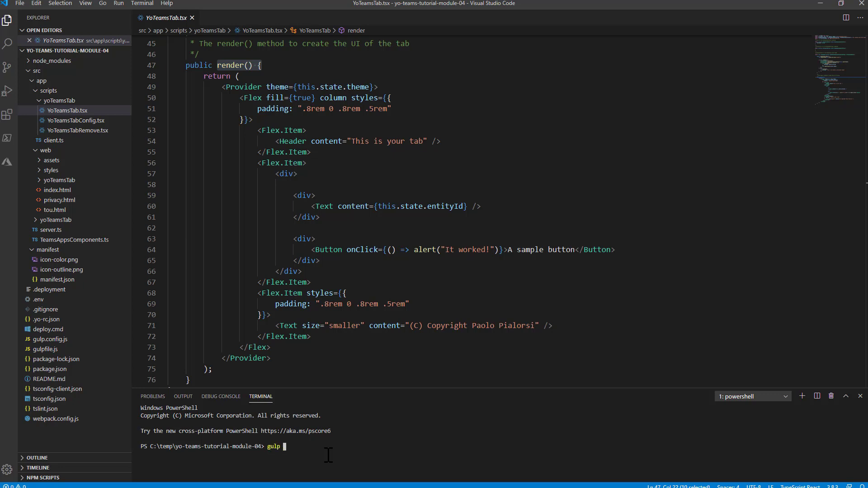
pyautogui.write('ngrok-se')
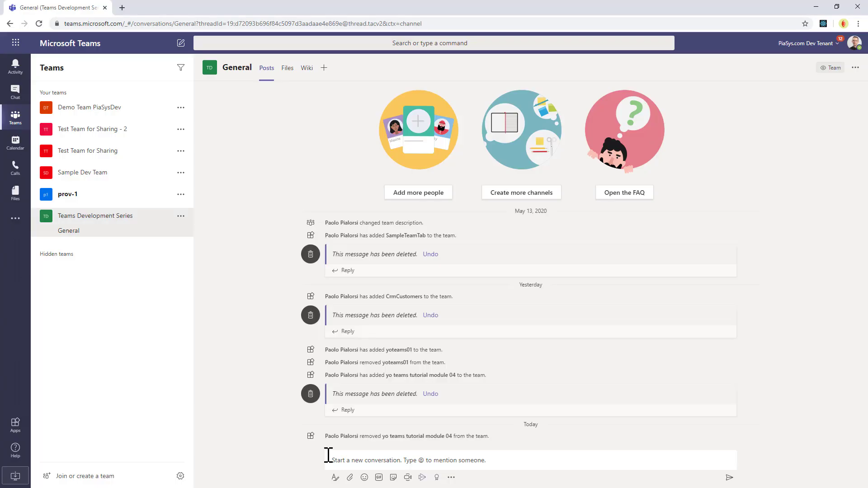
pyautogui.moveTo(181, 217)
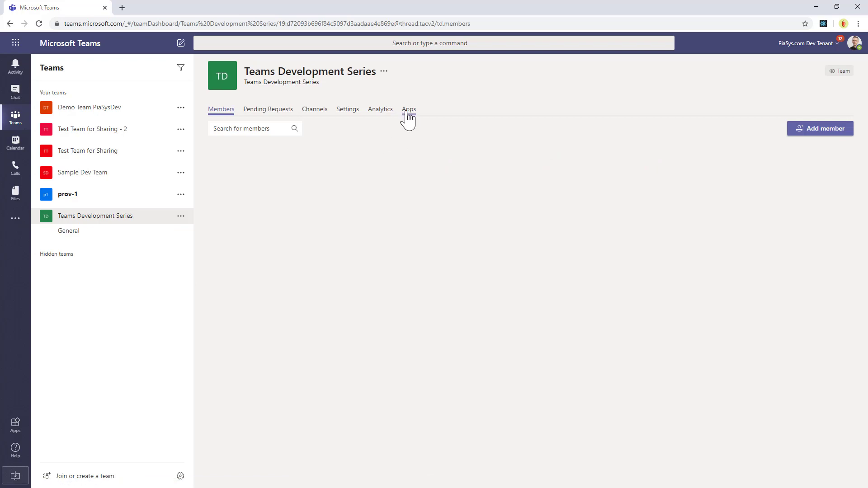
# Upload yo-teams-tutorial-module-04.zip from the package folder and add it to the team.
pyautogui.click(408, 109)
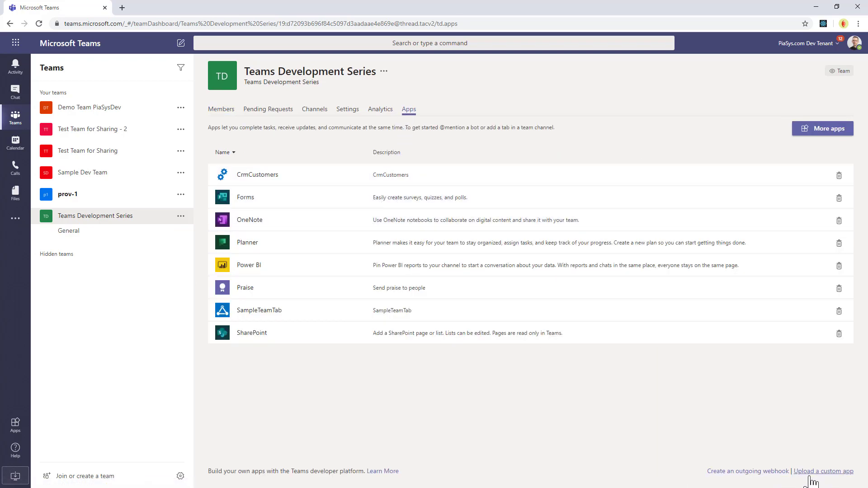
pyautogui.click(823, 471)
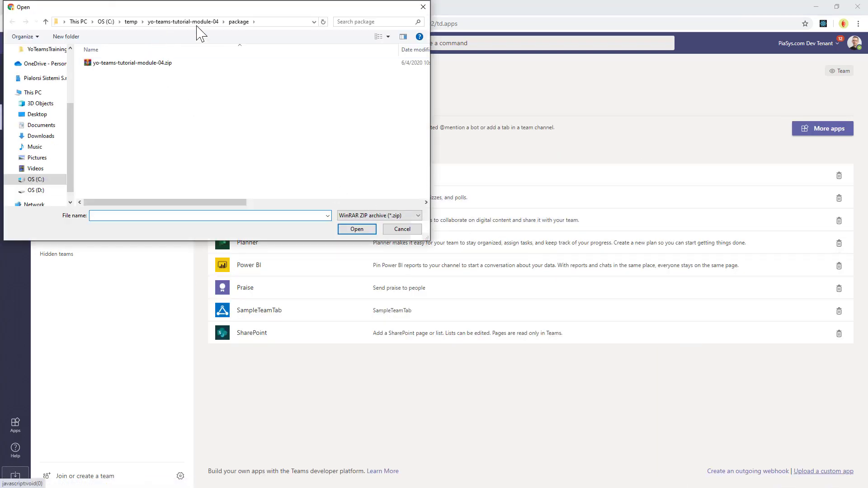
pyautogui.click(183, 22)
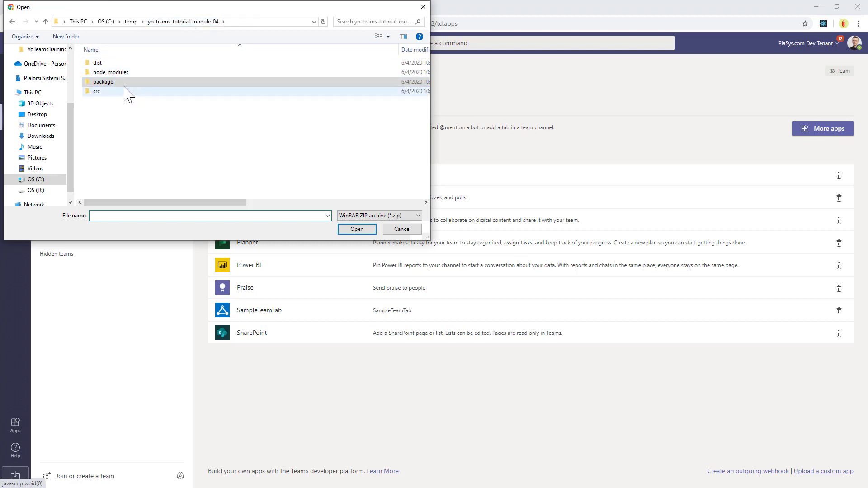
pyautogui.click(103, 82)
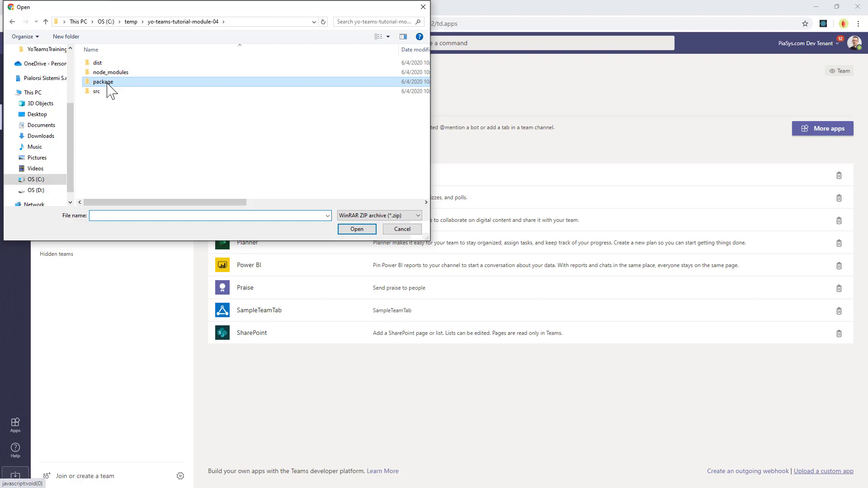
pyautogui.doubleClick(103, 81)
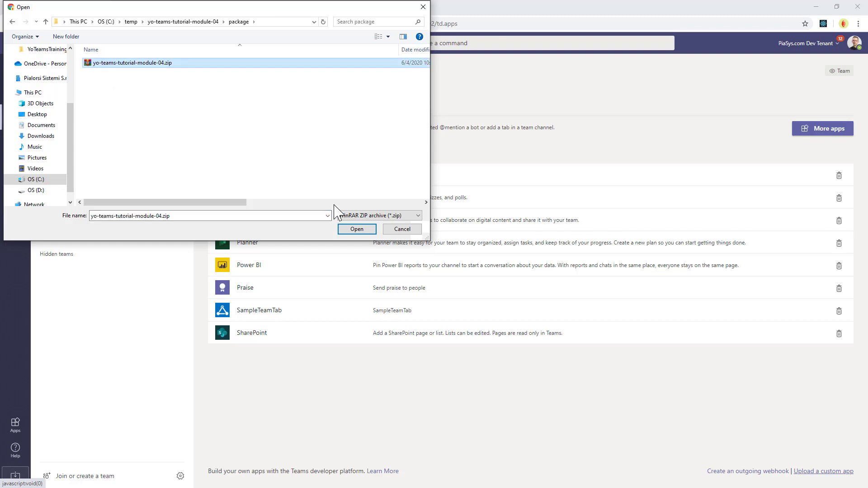
pyautogui.click(357, 229)
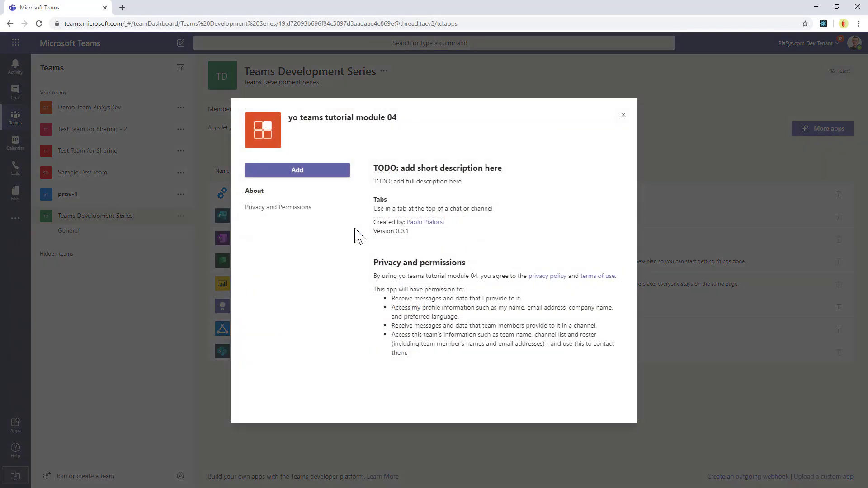
pyautogui.click(298, 170)
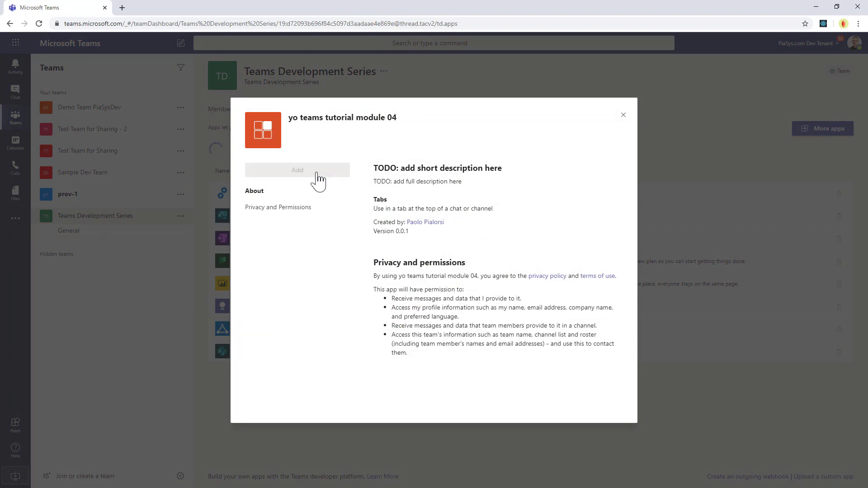
pyautogui.click(298, 170)
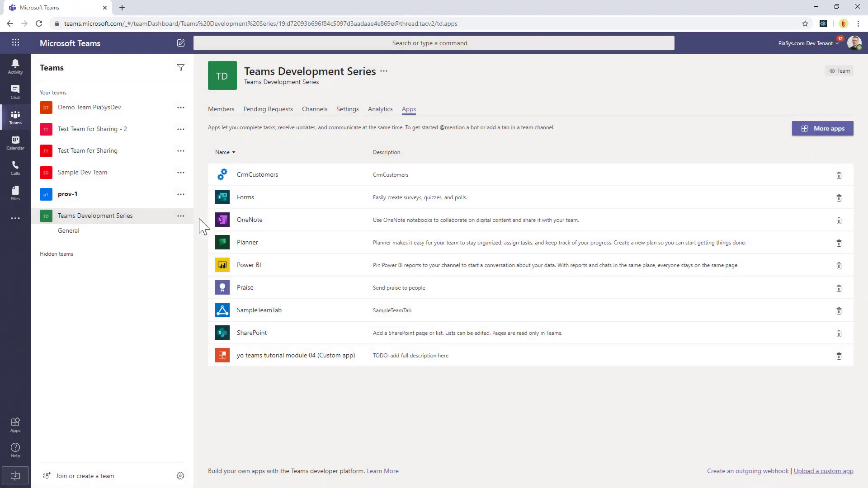
# Add a new tab to the General channel using the yo teams tutorial app.
pyautogui.click(69, 231)
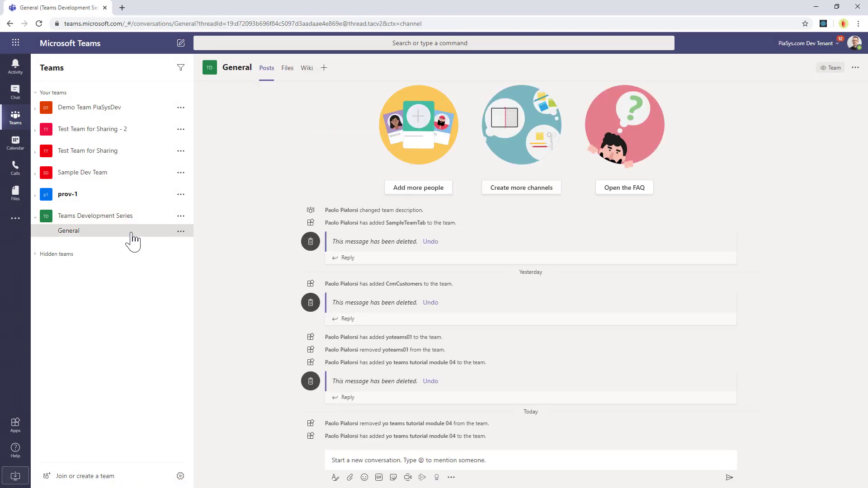
pyautogui.moveTo(323, 67)
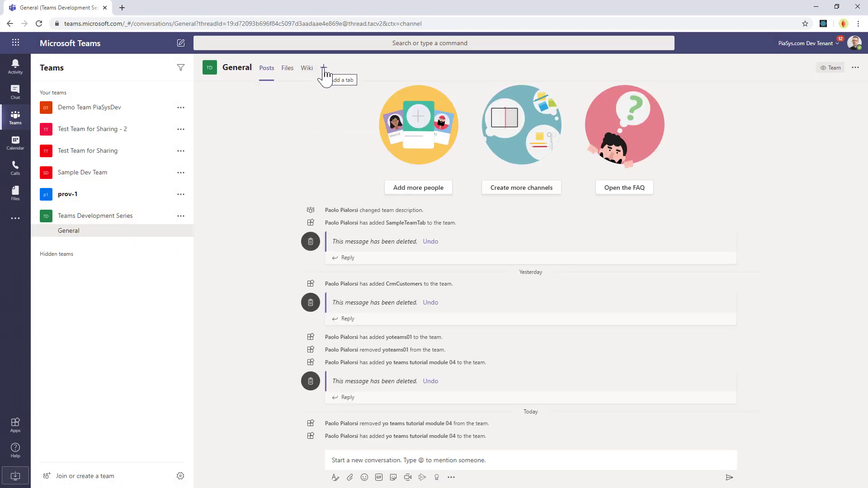
pyautogui.click(323, 67)
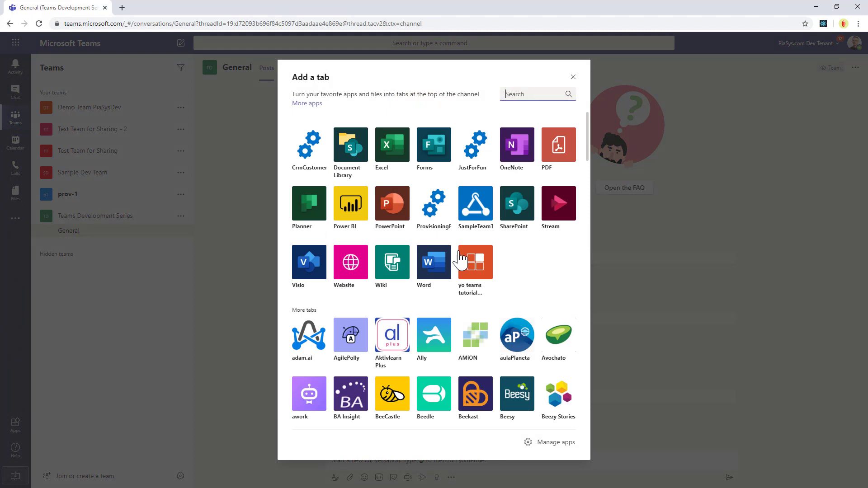
pyautogui.click(474, 261)
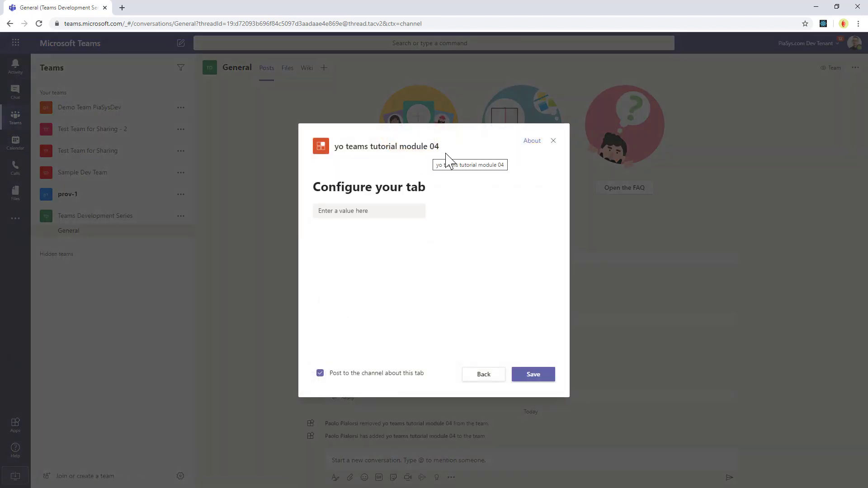
# Enter 'My custom configuration' as the tab's value and save the tab.
pyautogui.click(369, 211)
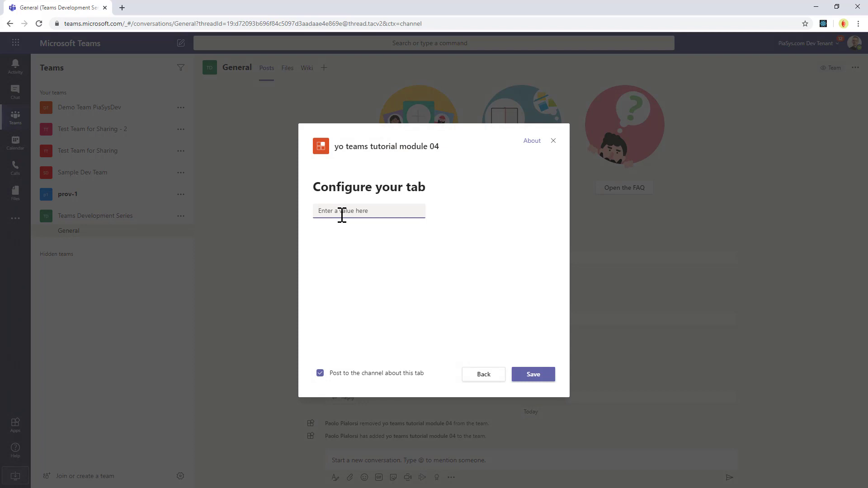
pyautogui.write('My custom configuration')
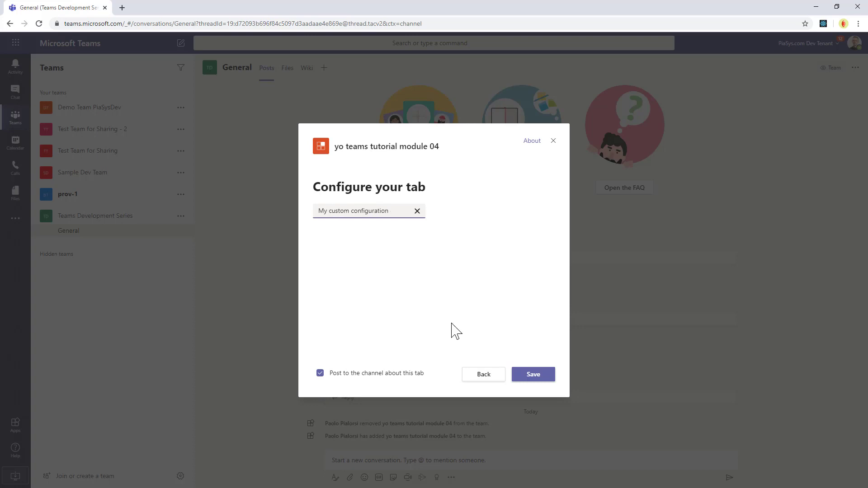
pyautogui.click(532, 374)
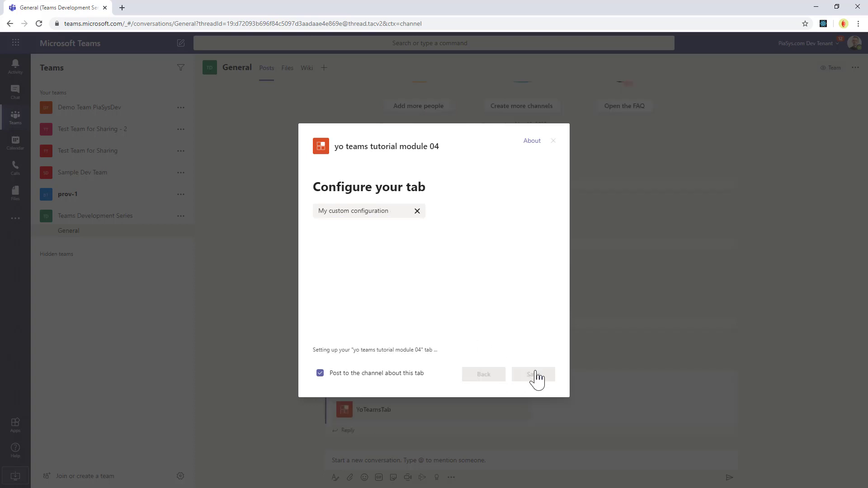
pyautogui.click(533, 375)
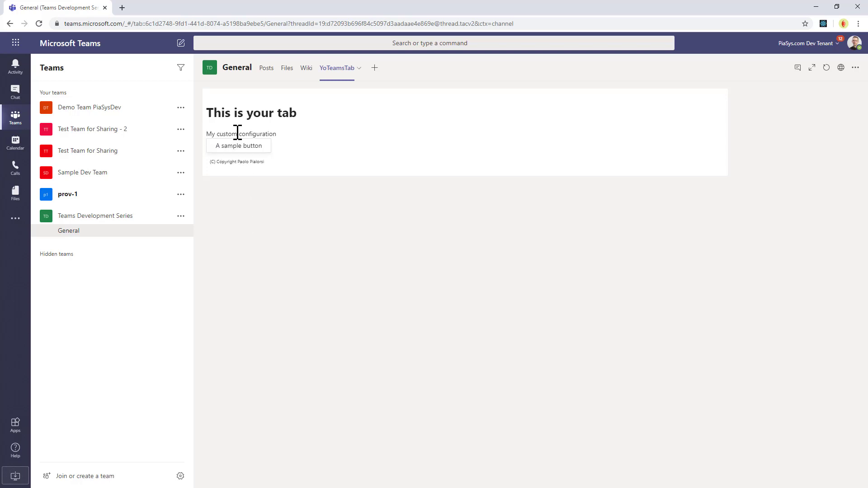
pyautogui.moveTo(289, 139)
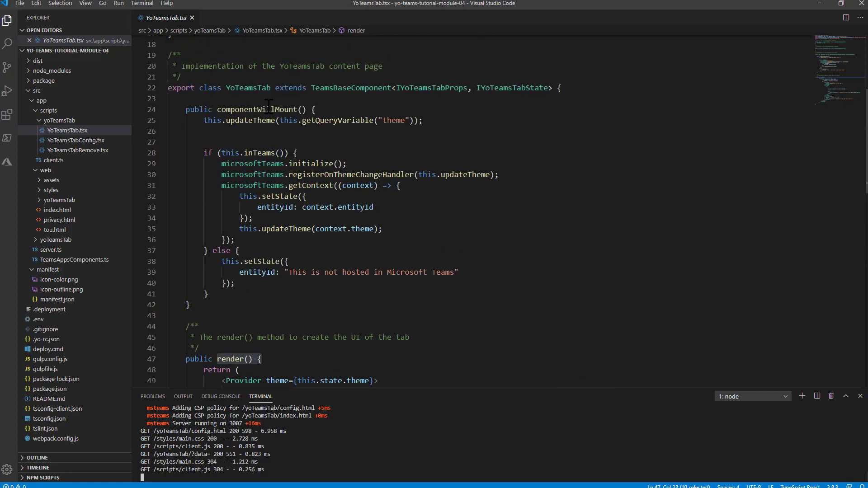
# Add upn?: string to IYoTeamsTabState and set upn: context.upn in setState.
pyautogui.doubleClick(257, 109)
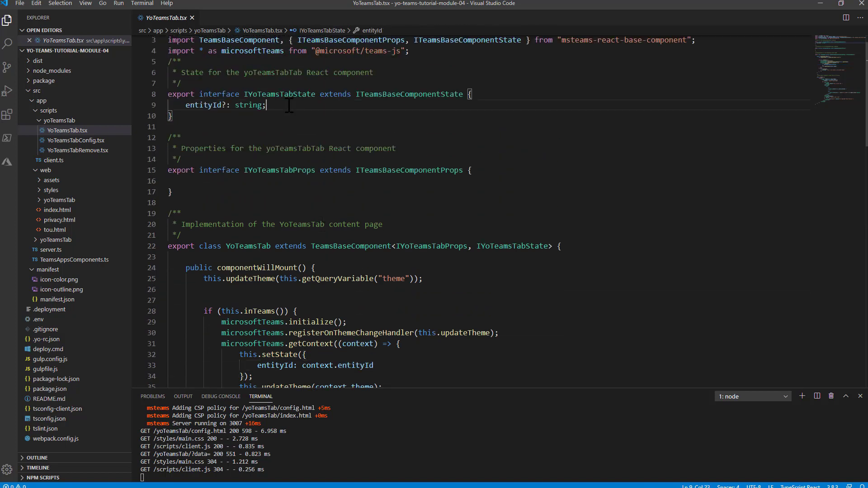
pyautogui.write('upn')
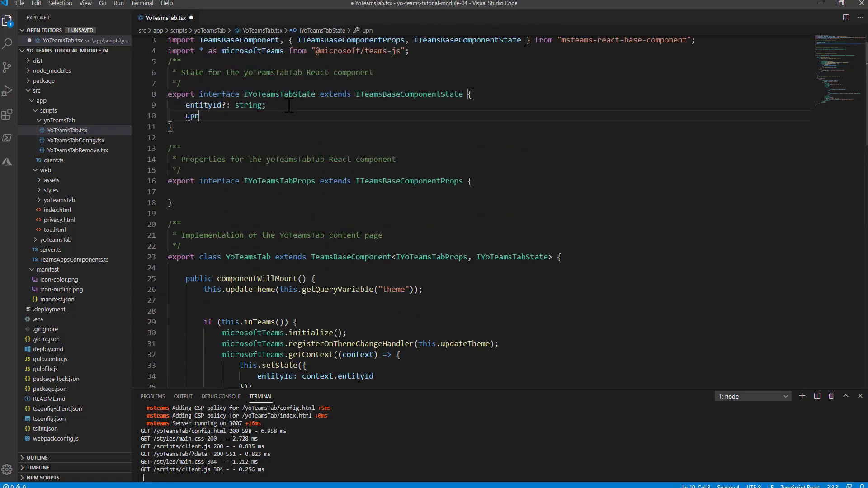
pyautogui.write('?: string;')
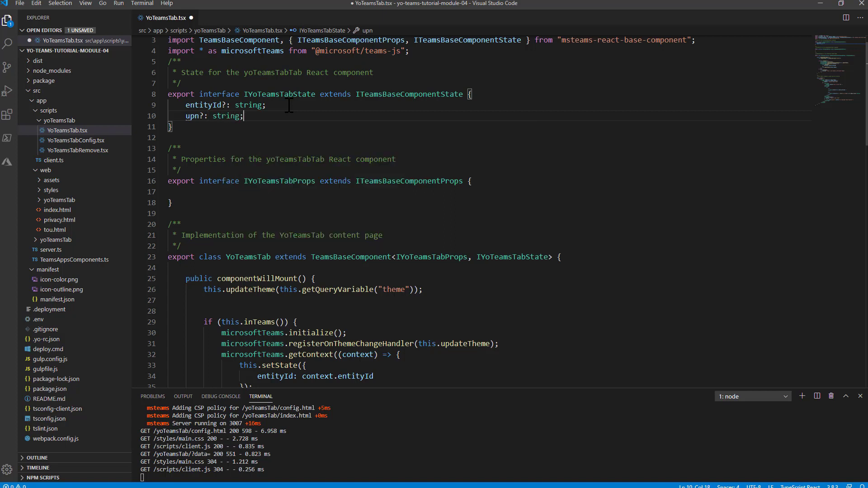
pyautogui.scroll(-3)
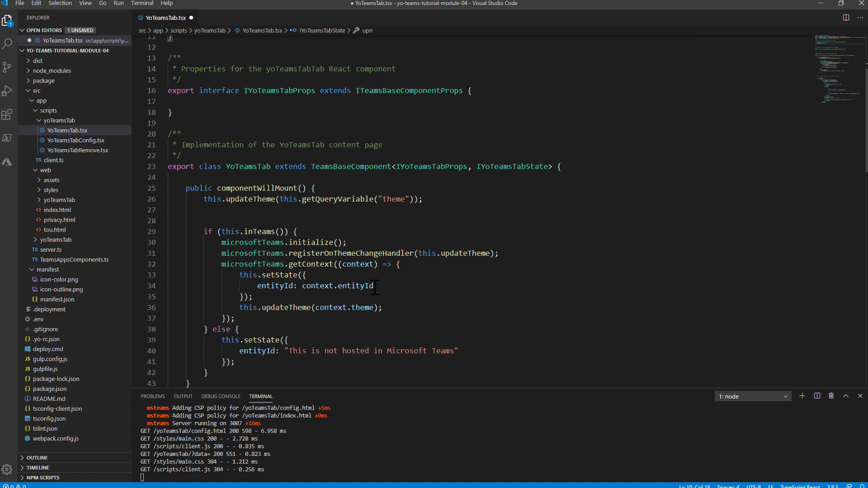
pyautogui.write(',')
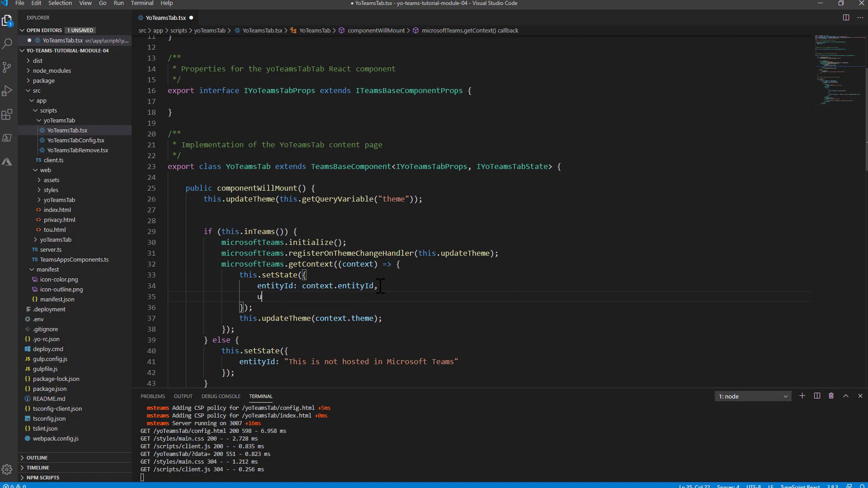
pyautogui.write('pn: context.')
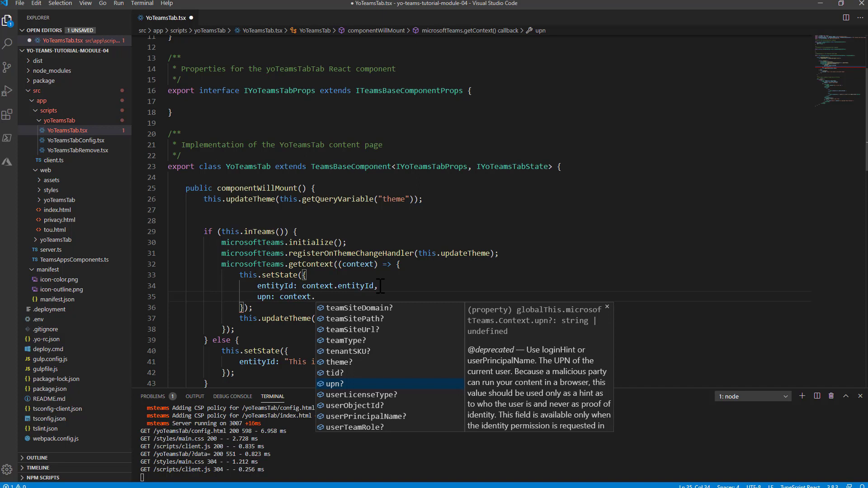
pyautogui.press('Enter')
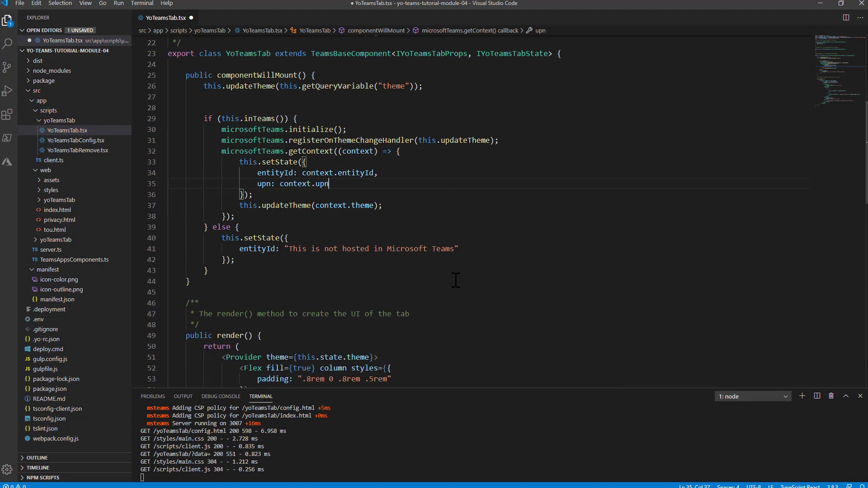
pyautogui.scroll(-3)
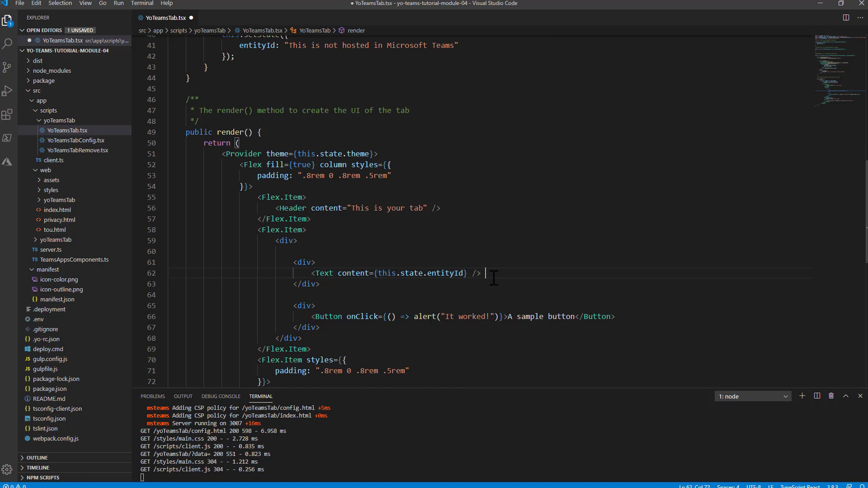
# Add 'for' and a <Text content={this.state.upn} /> element after entityId, then save.
pyautogui.write('for')
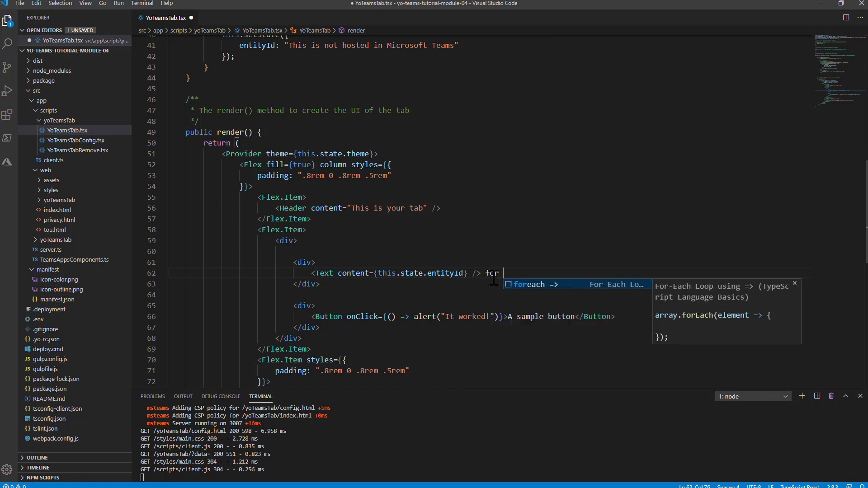
pyautogui.write('<Text content={this.state.entityId} />')
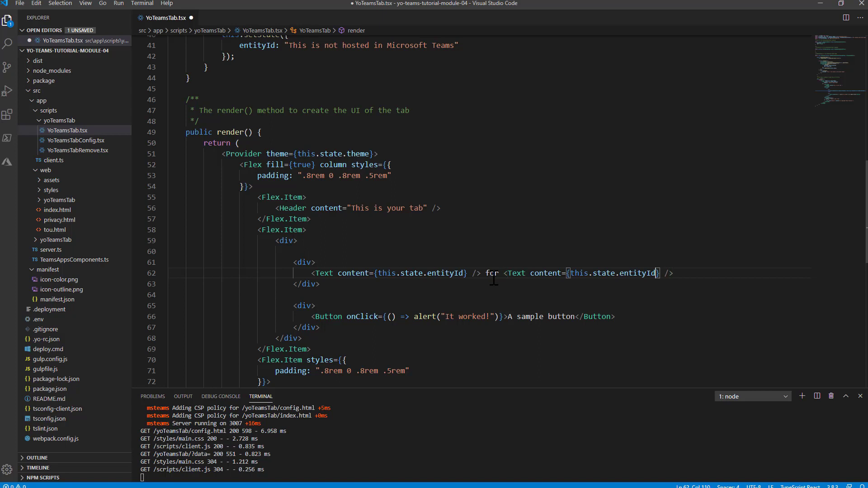
pyautogui.write('upn')
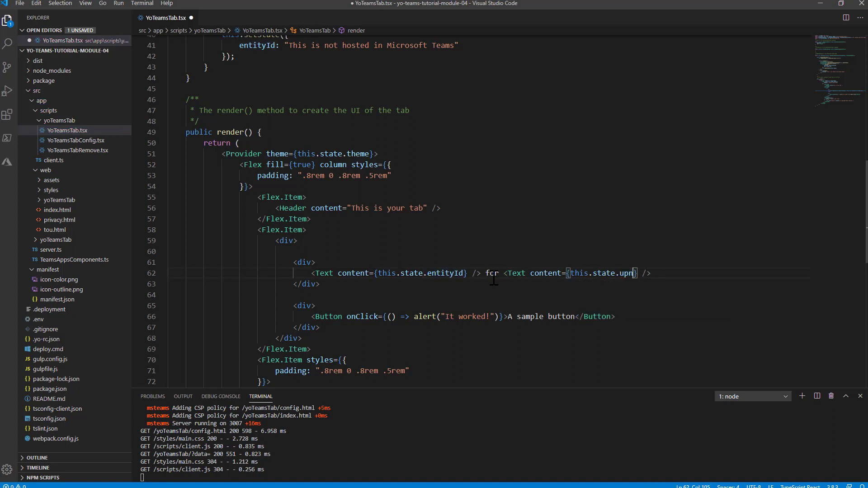
pyautogui.press('ctrl+s')
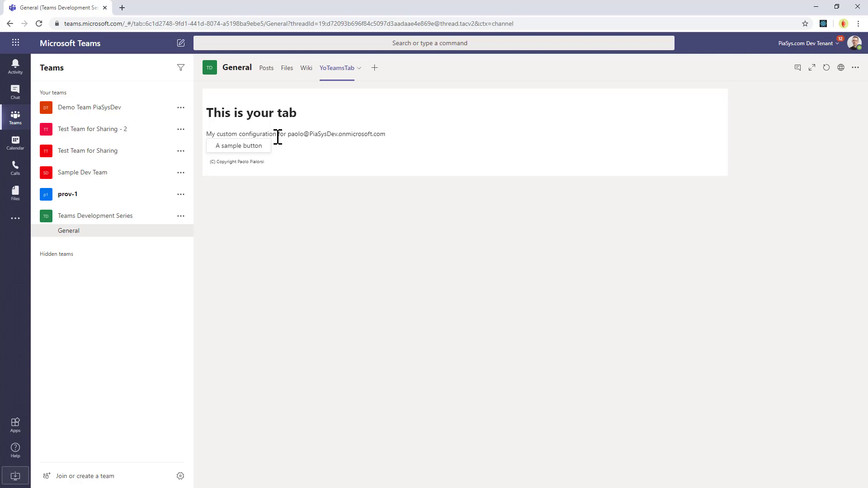
pyautogui.moveTo(384, 137)
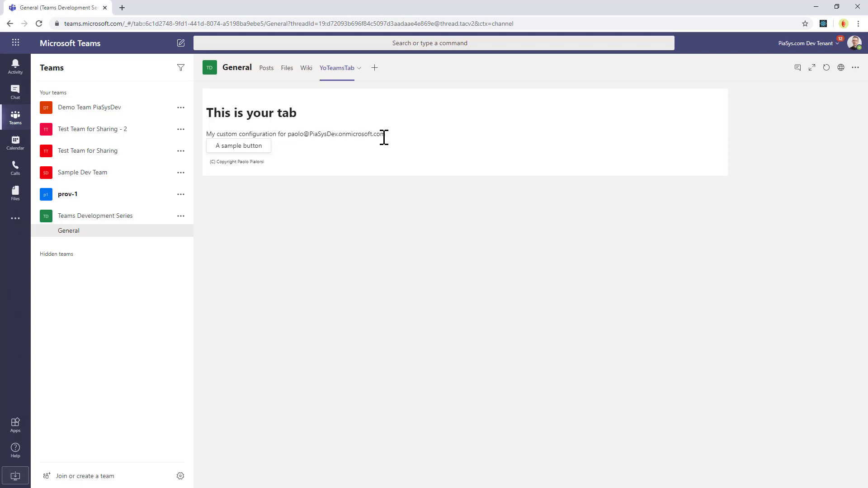